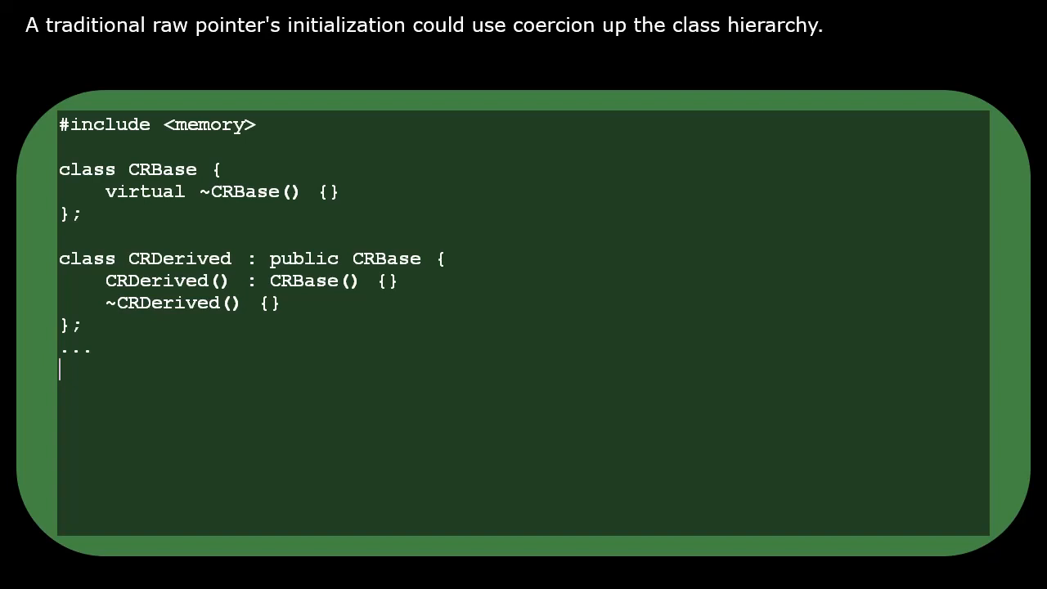
- Write the raw-pointer line CRBase* poRaw = new CRDerived; under the class definitions
{"action": "type", "text": "CR"}
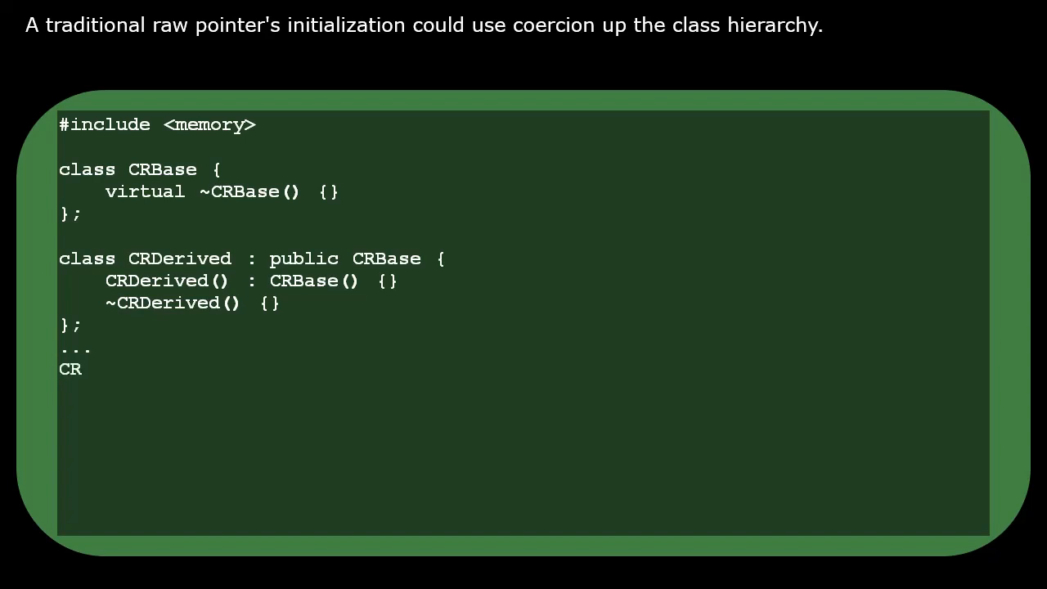
{"action": "type", "text": "Base* po"}
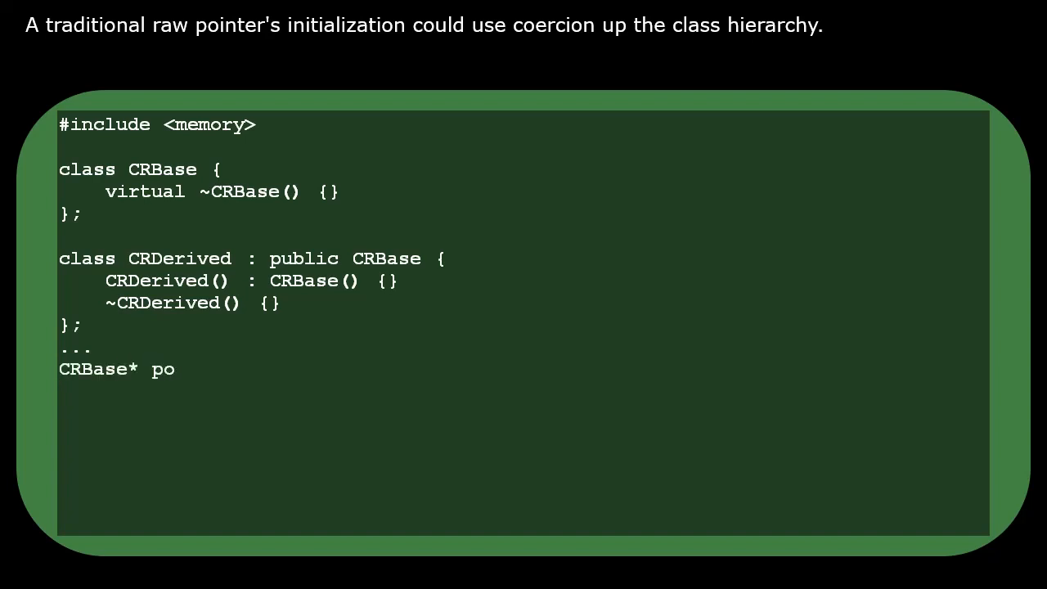
{"action": "type", "text": "Raw = new"}
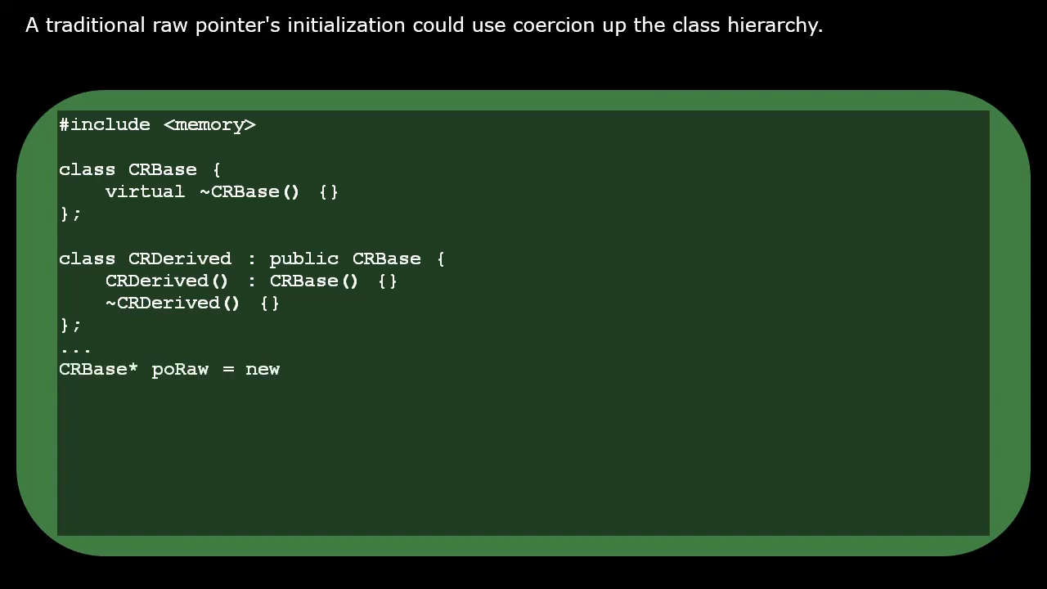
{"action": "type", "text": "CRDerive"}
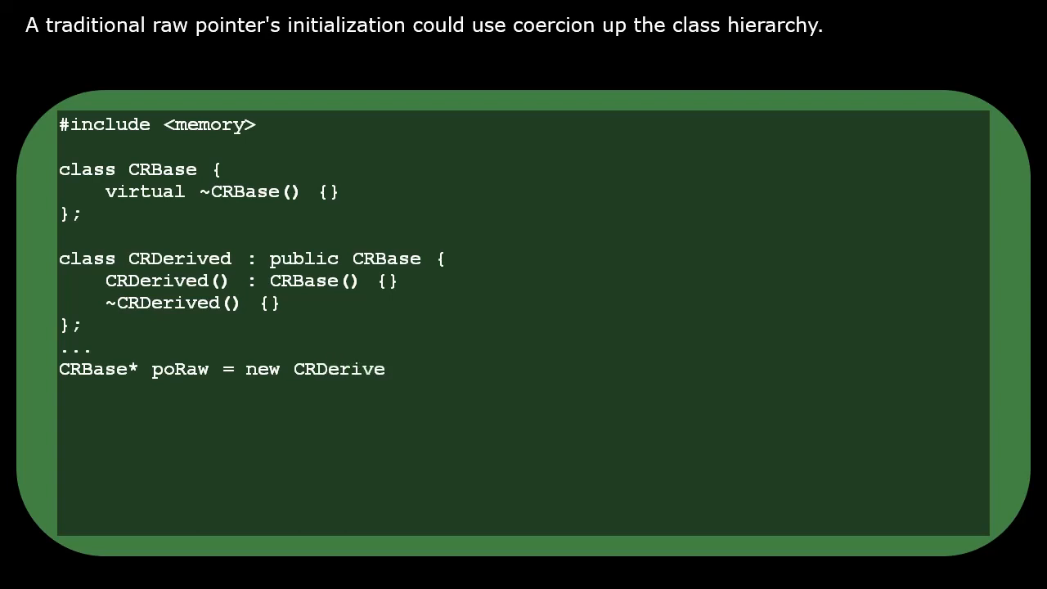
{"action": "type", "text": "d;"}
{"action": "type", "text": "s"}
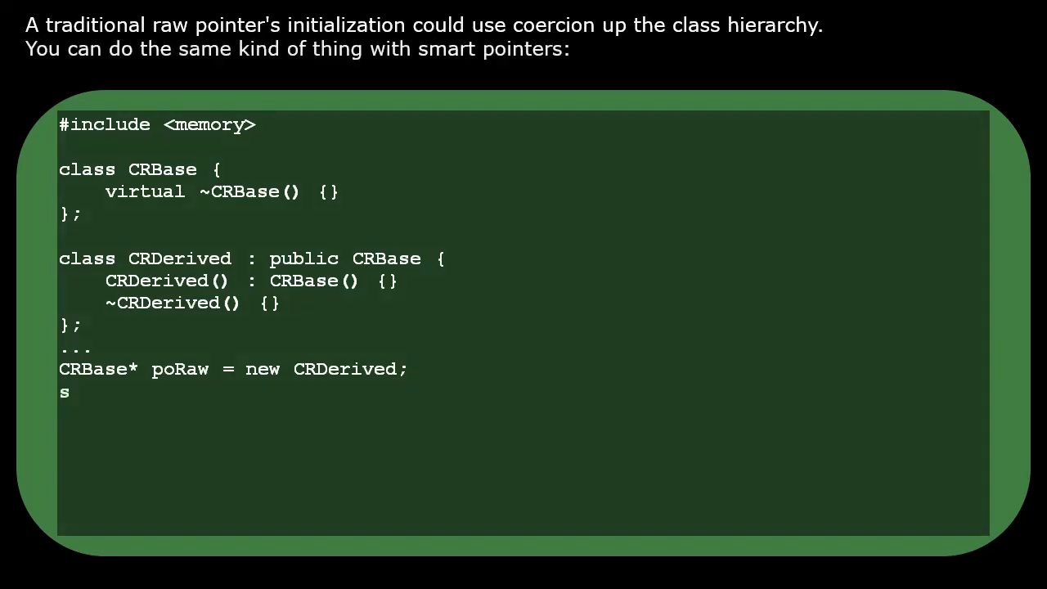
- Write std::unique_ptr<CRBase> poUnique(new CRDerived) below the raw pointer line
{"action": "type", "text": "td::unique"}
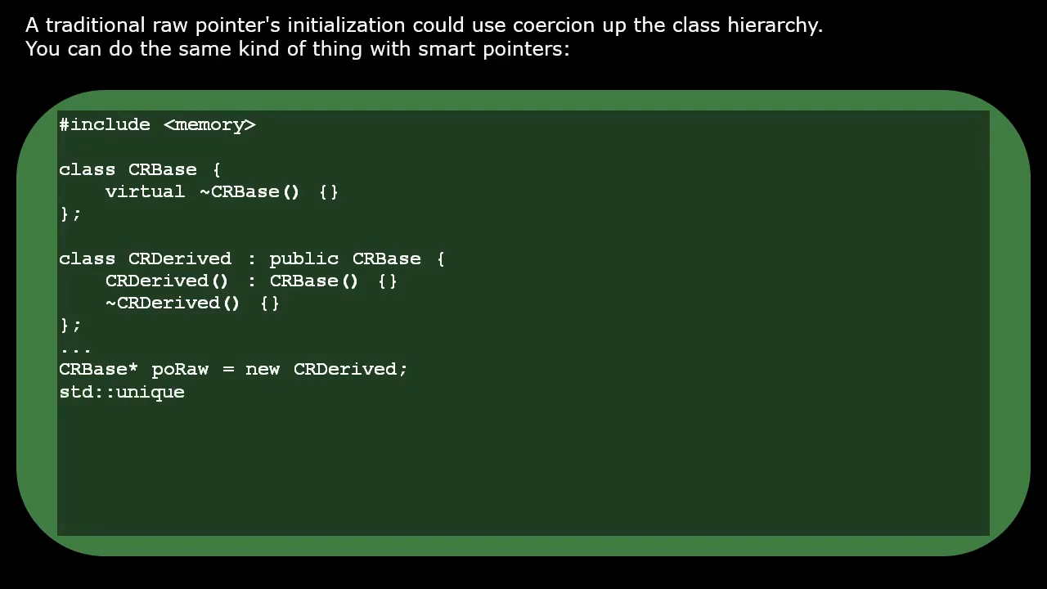
{"action": "type", "text": "_ptr<CR"}
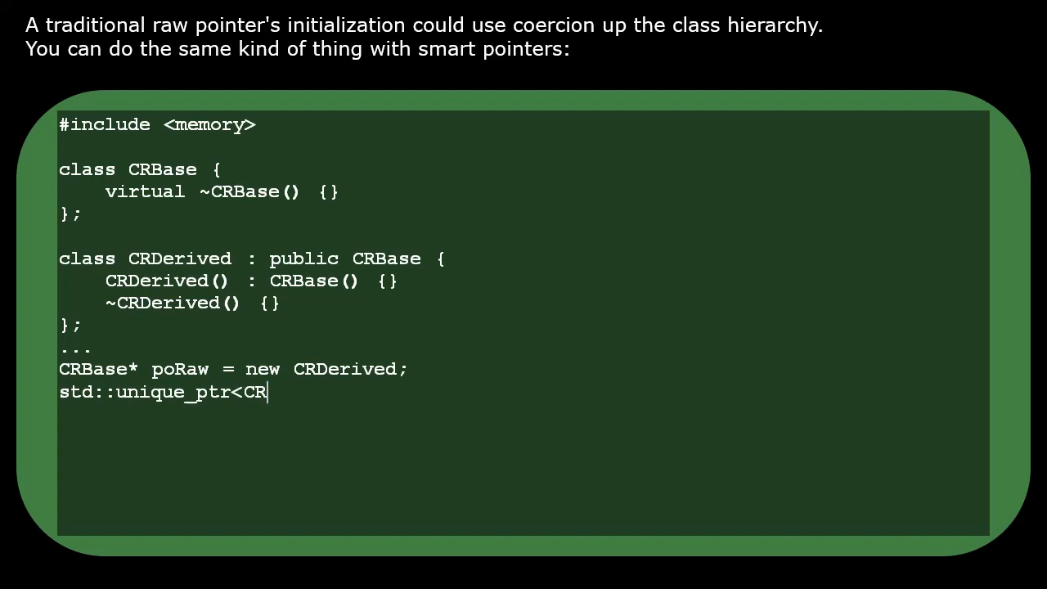
{"action": "type", "text": "Base> poUniq"}
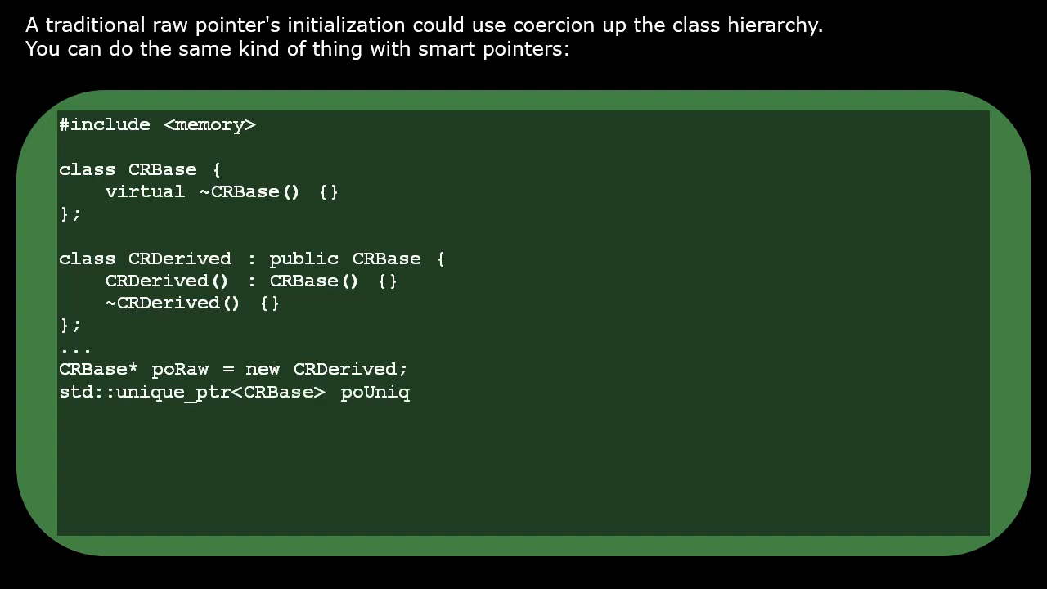
{"action": "type", "text": "ue(new"}
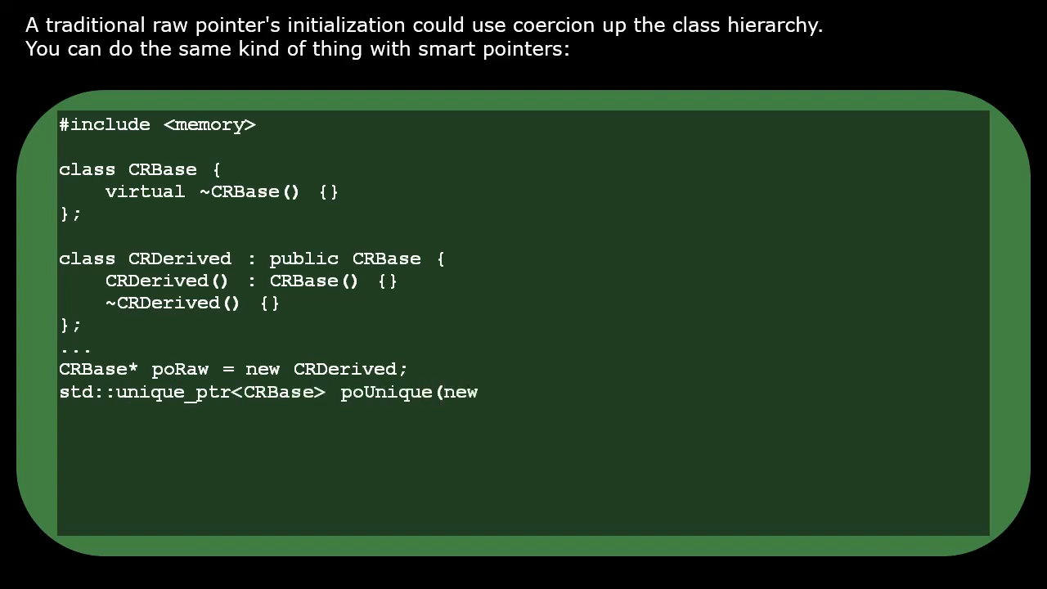
{"action": "type", "text": "CRDerived);"}
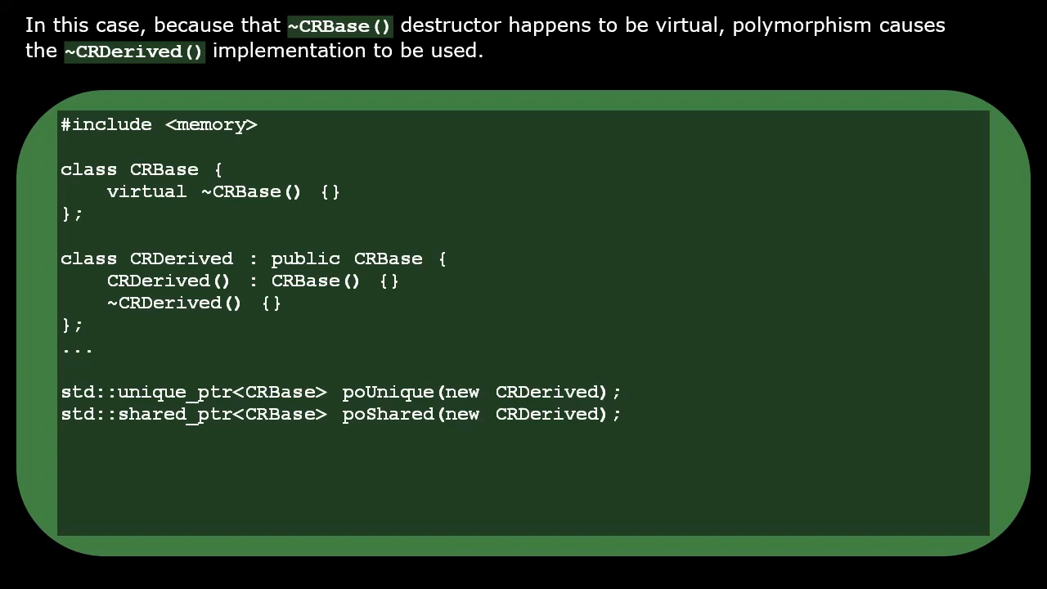
- Advance to the caption noting ~CRDerived() runs when poShared leaves scope
{"action": "key", "text": "Right"}
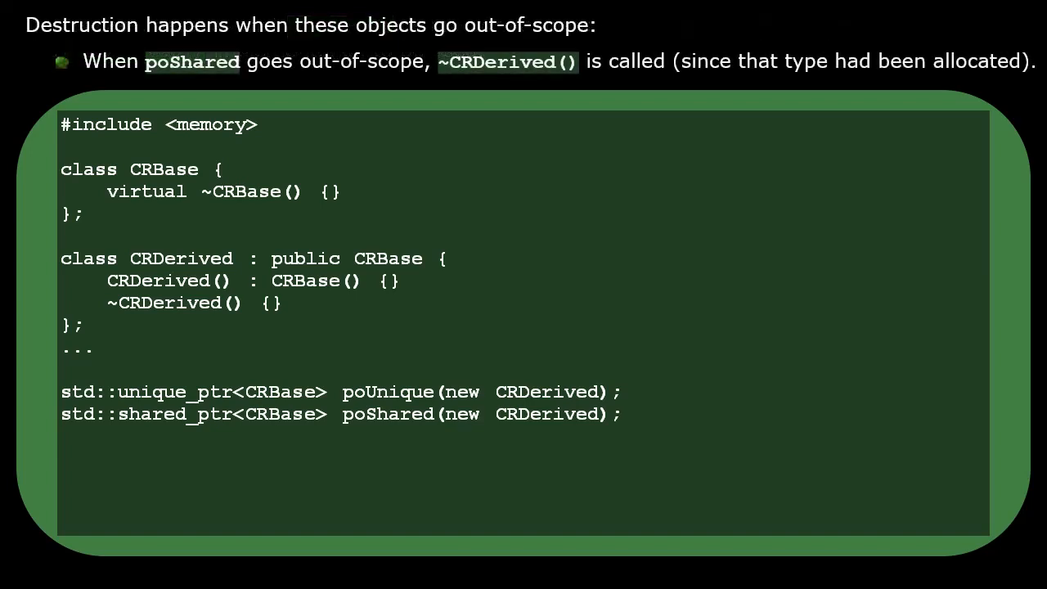